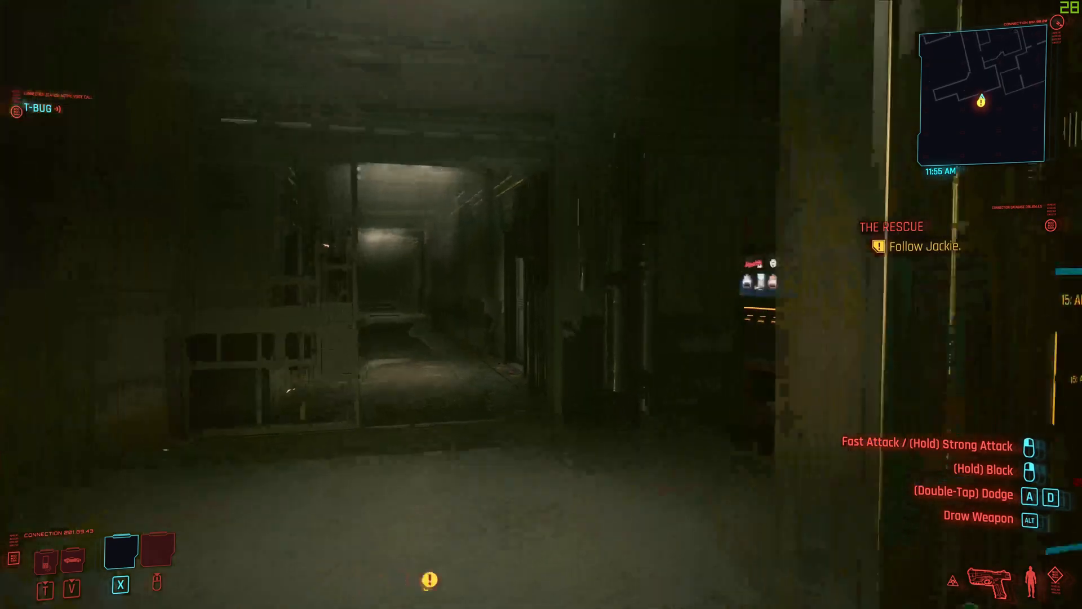
Step: Download the HxD installer zip from the HxD website and launch HxDSetup.exe from it
key("w")
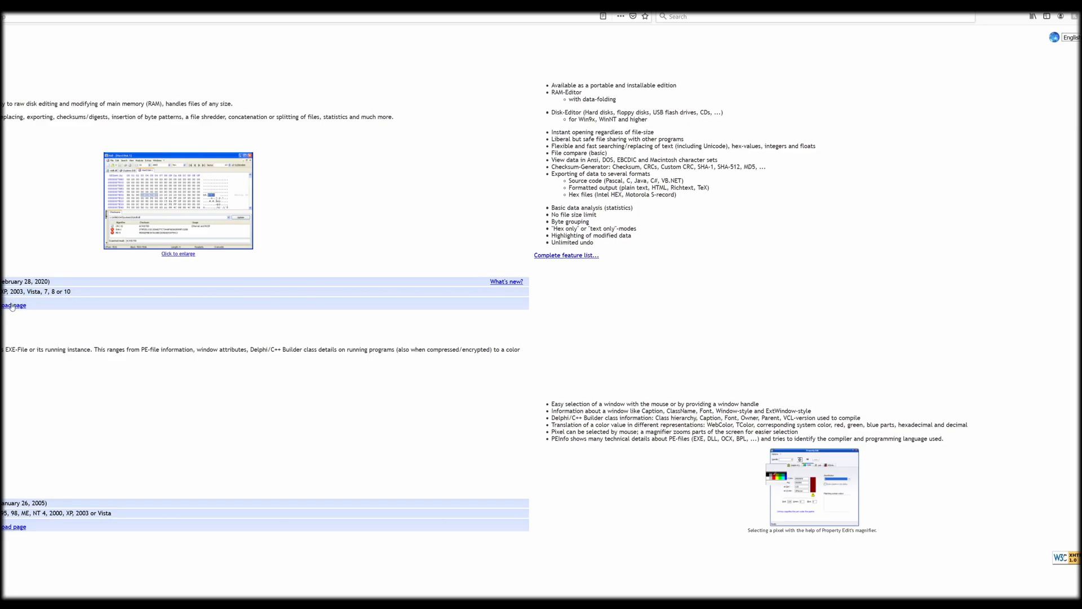
left_click(12, 305)
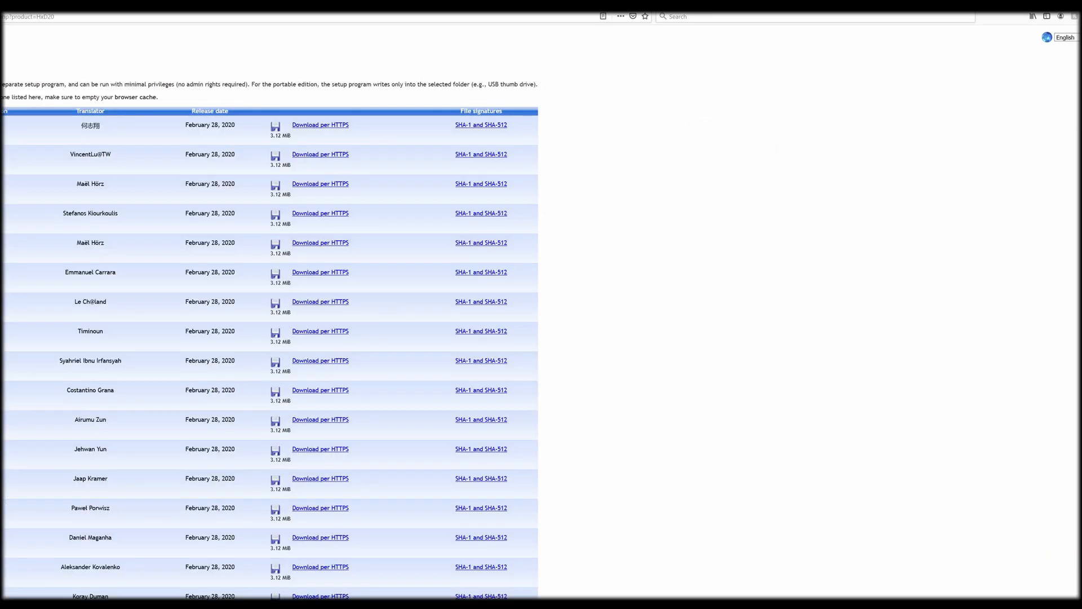
mouse_move(320, 245)
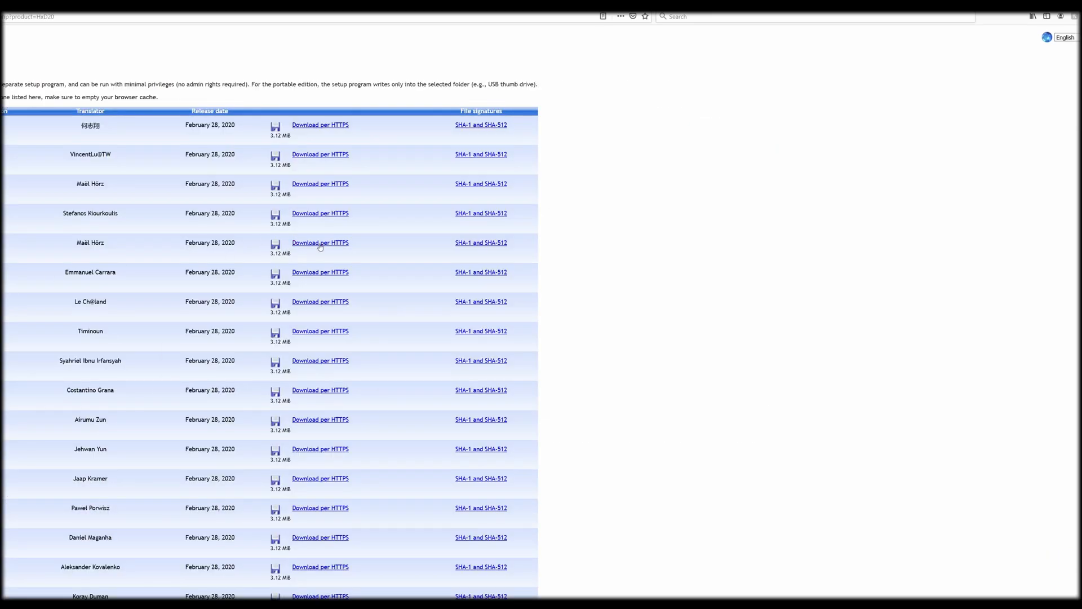
left_click(319, 242)
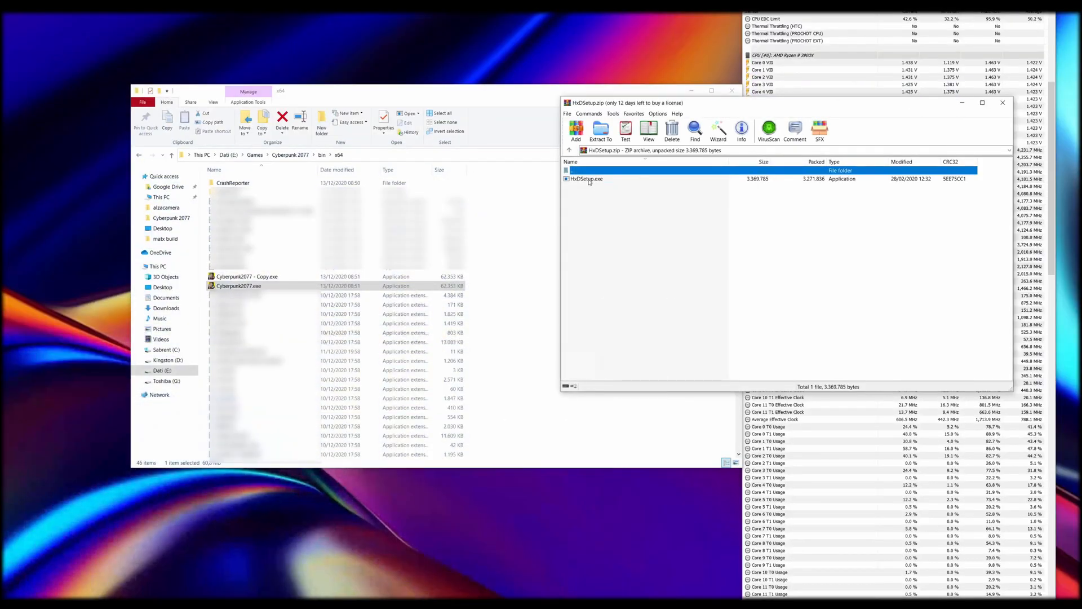
left_click(587, 179)
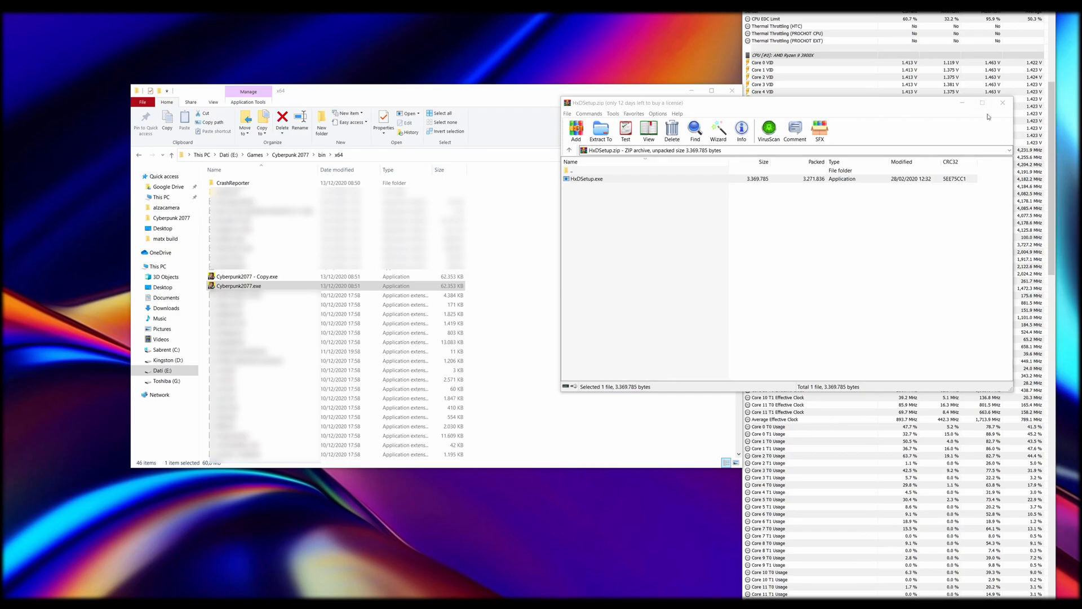
left_click(1002, 102)
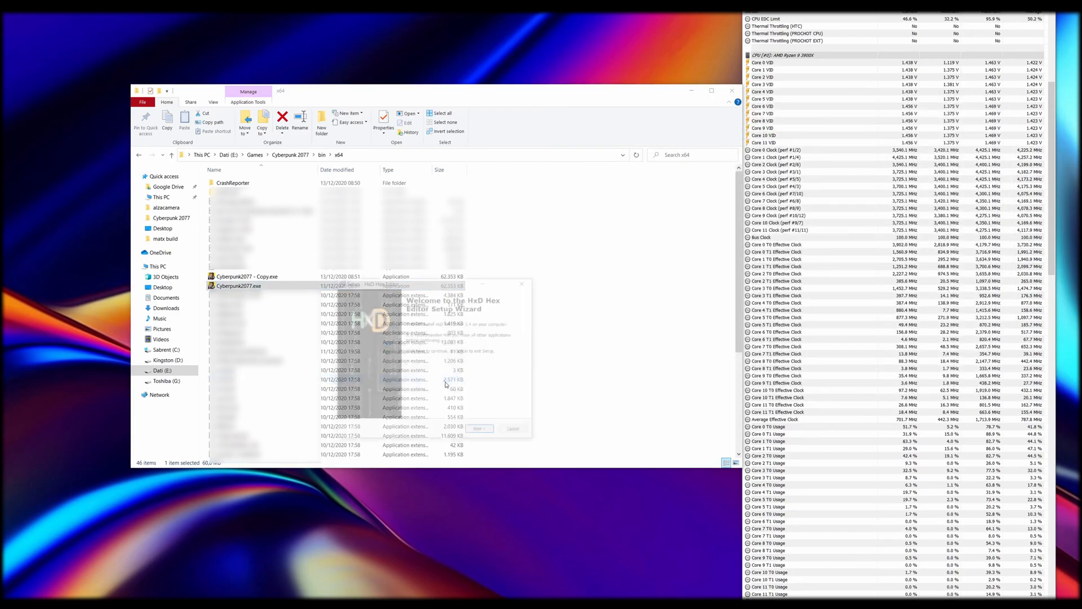
Step: Install HxD, accepting the license agreement and finishing with 'Launch HxD Hex Editor' checked
left_click(479, 430)
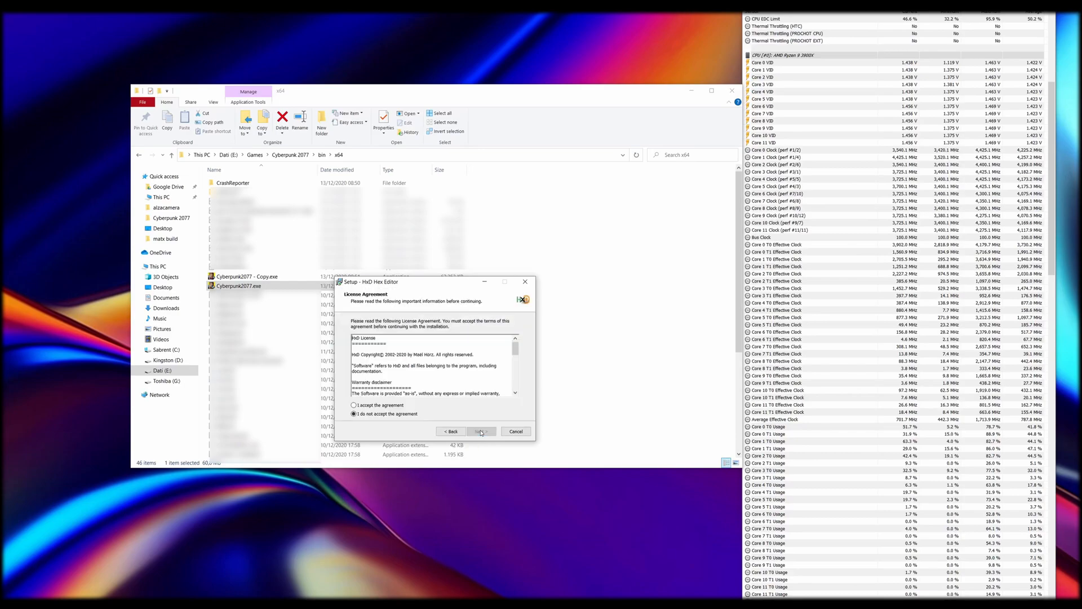
left_click(355, 405)
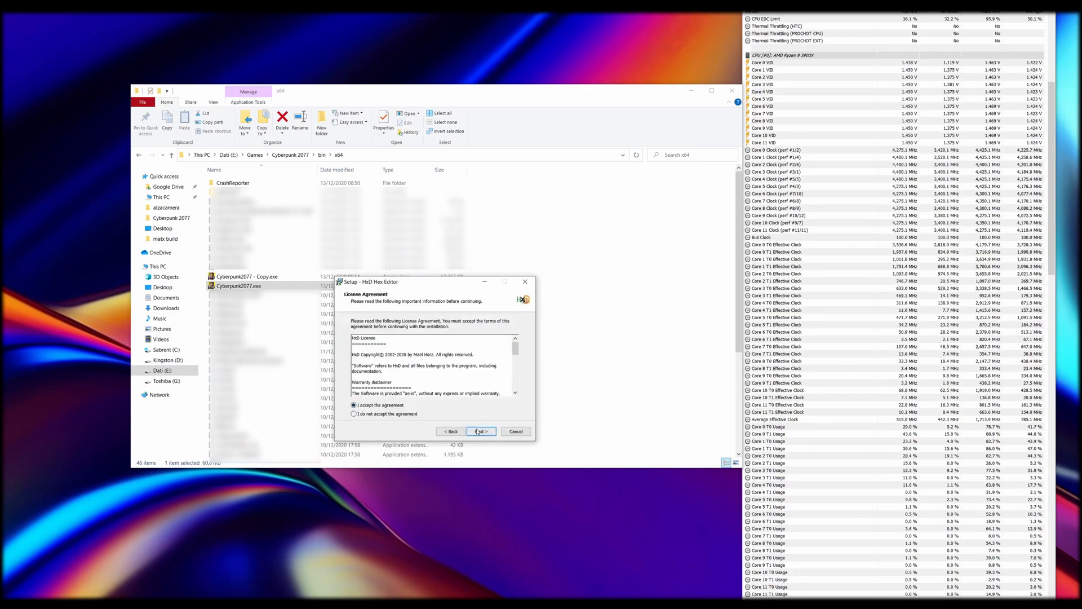
left_click(480, 431)
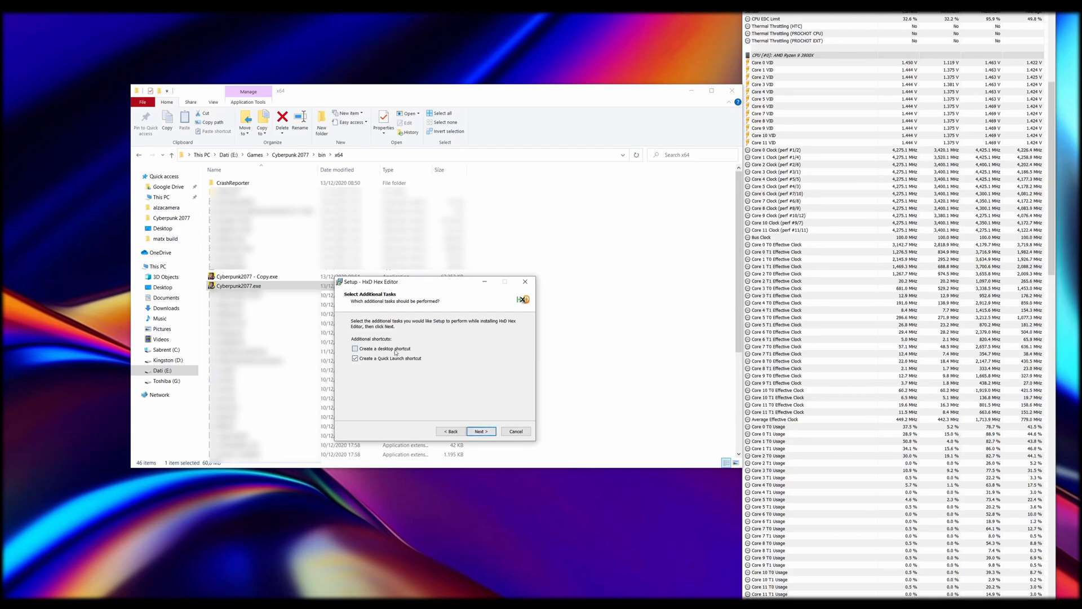
left_click(480, 431)
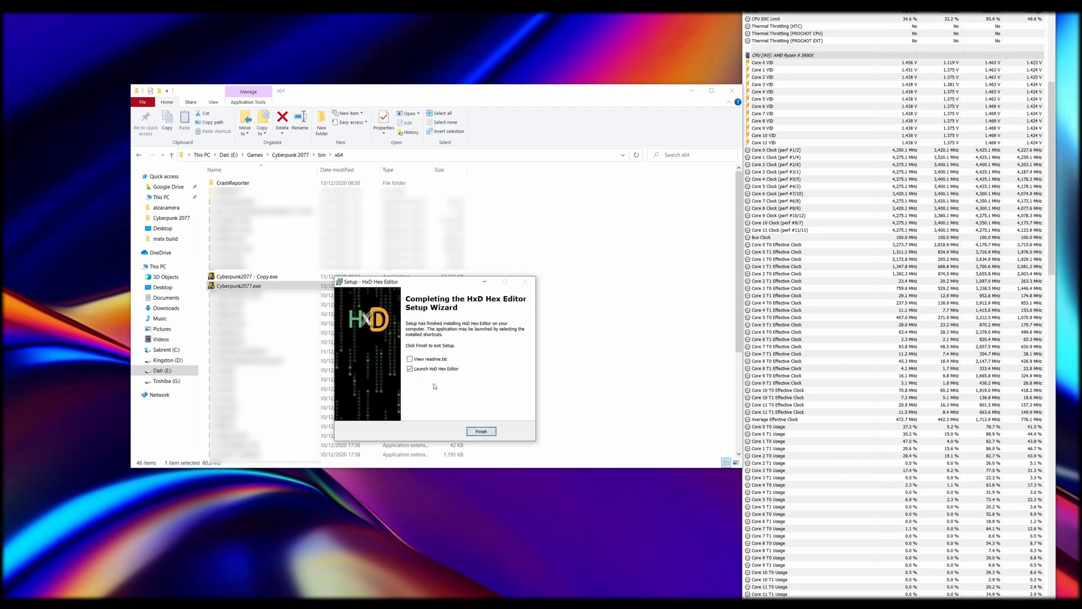
left_click(481, 431)
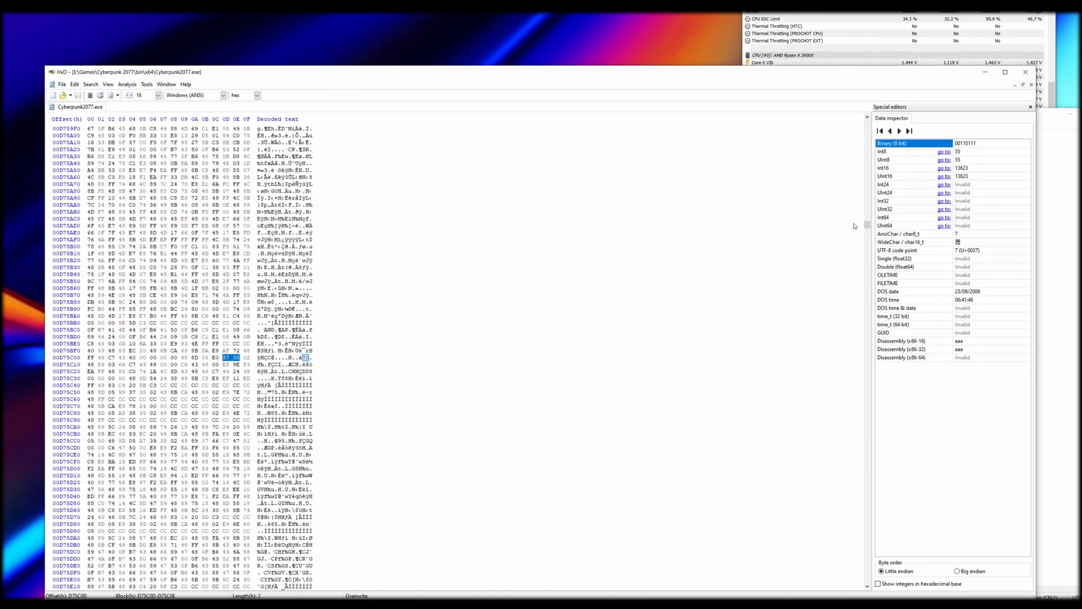
Step: Scroll Cyberpunk2077.exe to the start of the file and open the Search menu
scroll("down", 3)
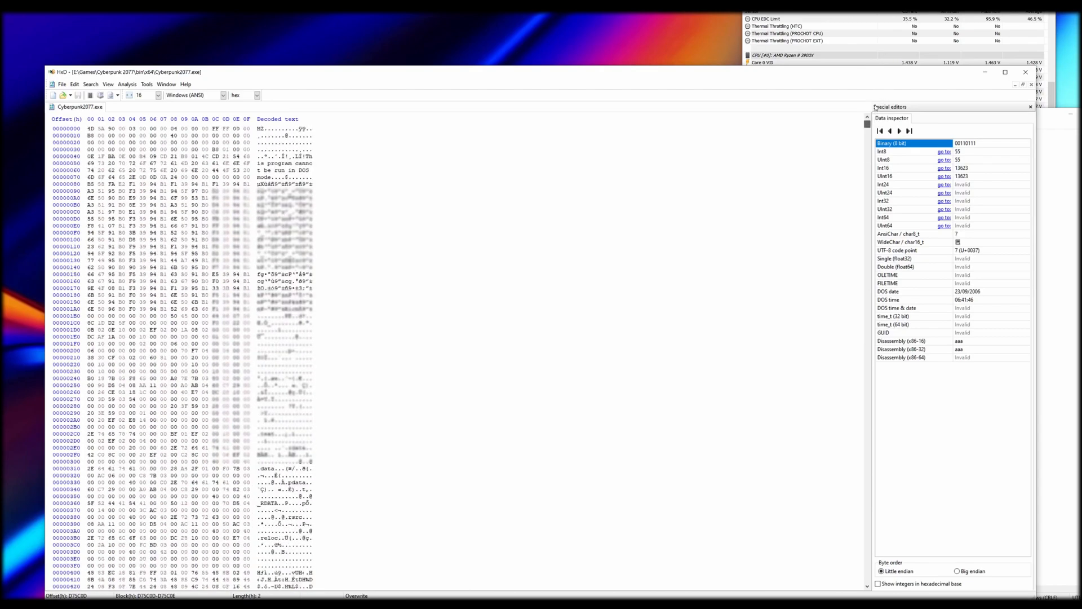
left_click(90, 84)
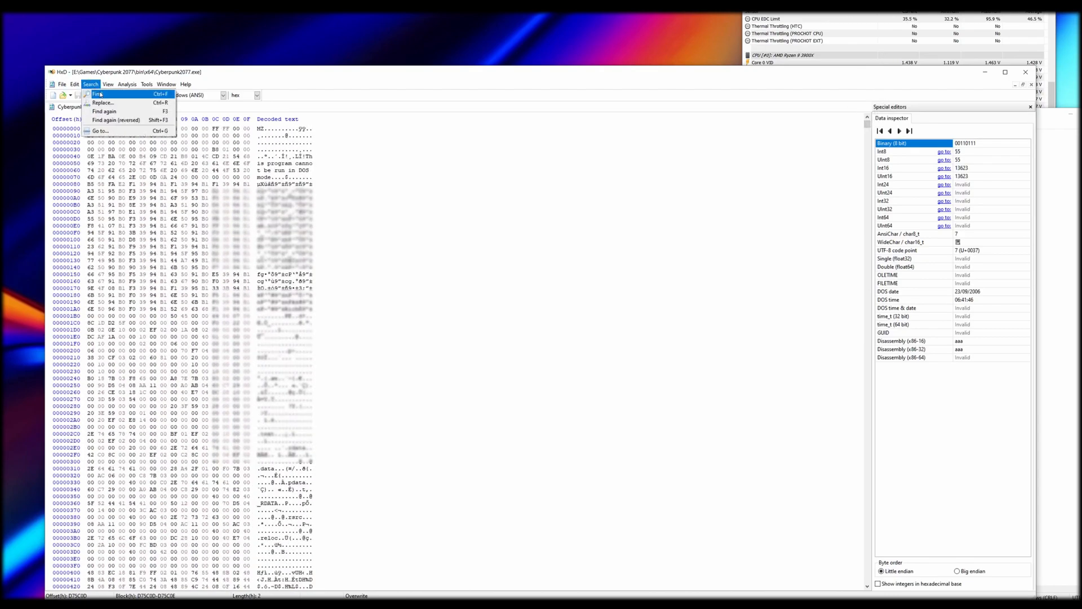
left_click(98, 94)
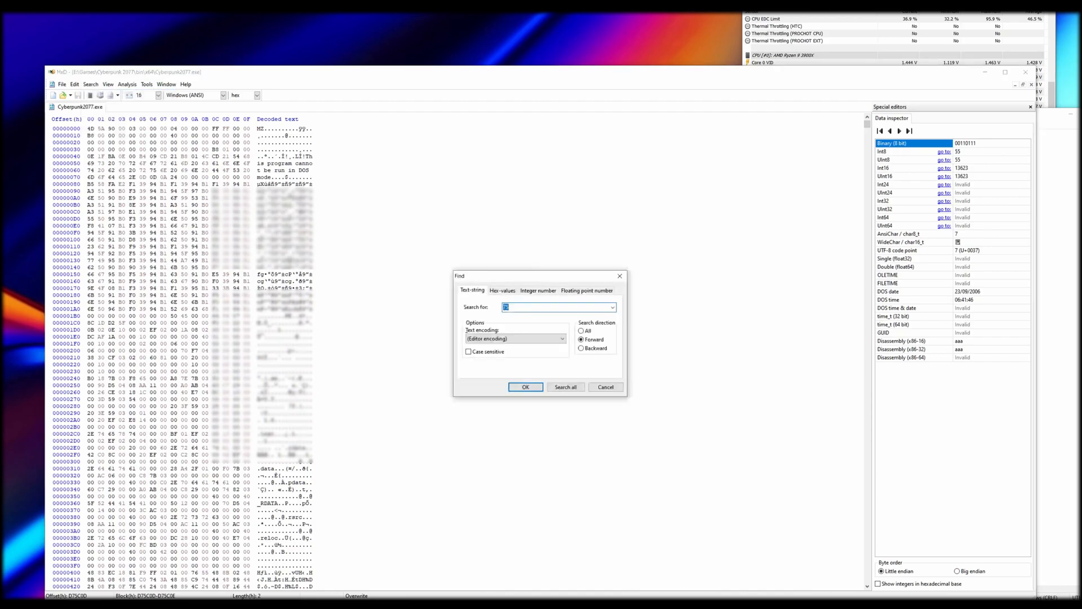
left_click(502, 289)
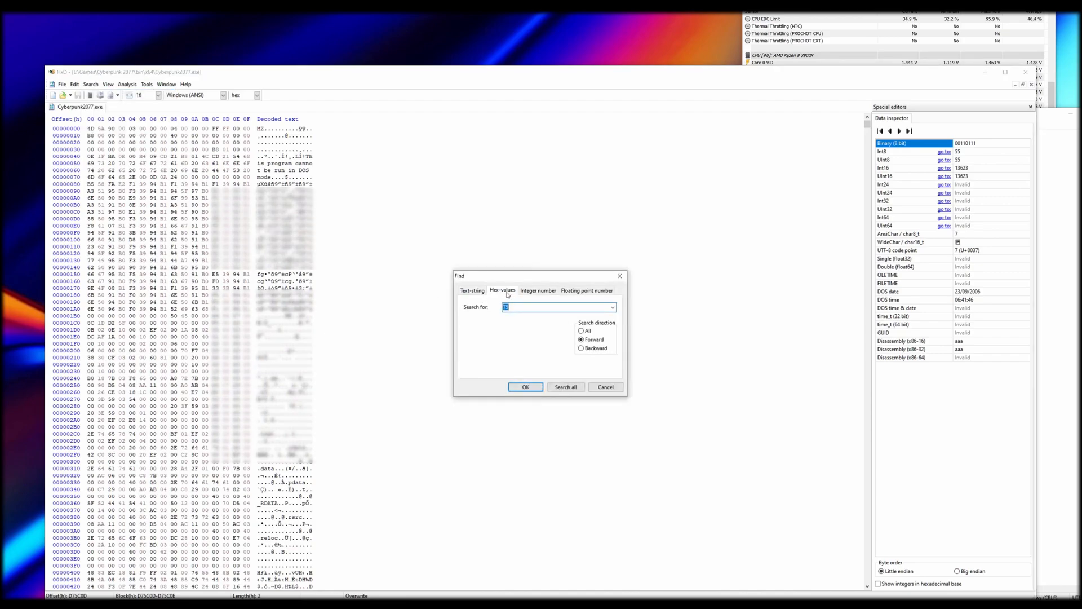
type("5 30 33 C9 B8 01 00 00 00 0F A2 8B C8 C1 F9 08")
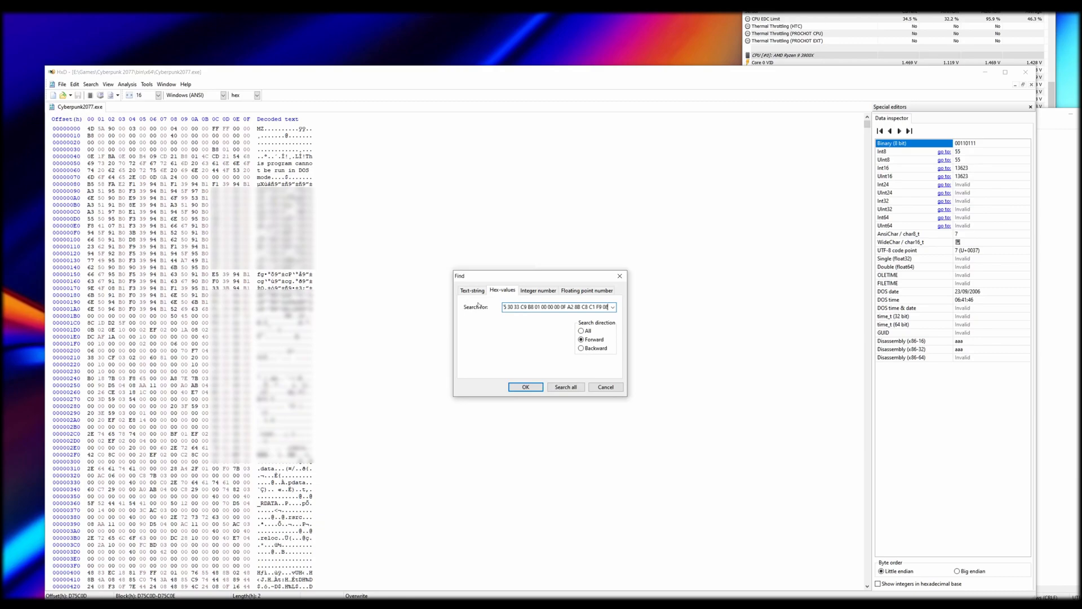
left_click(525, 387)
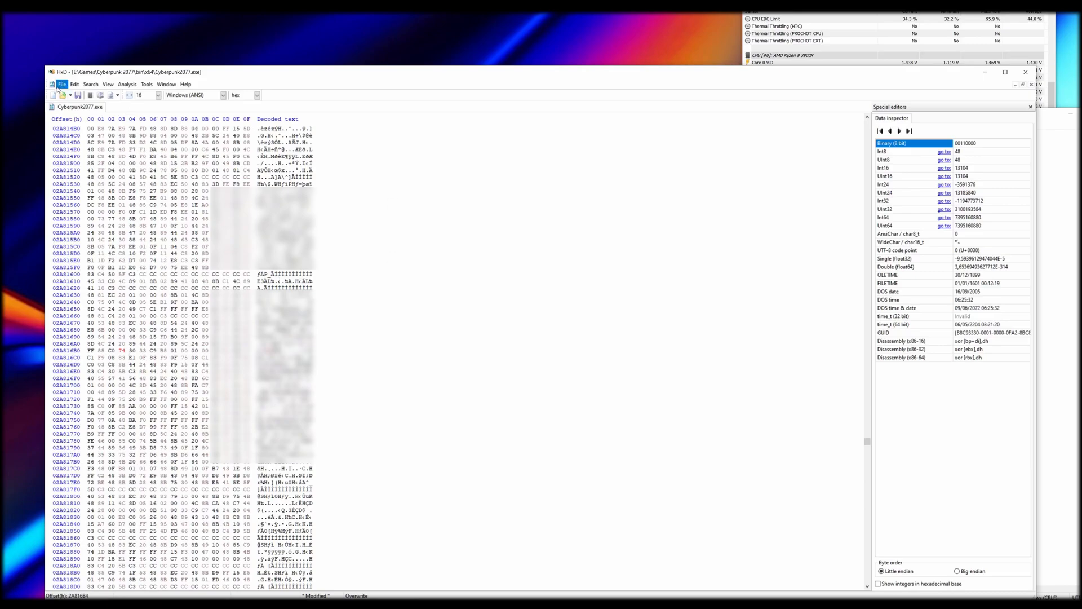
Step: Save the patched Cyberpunk2077.exe, answer the unsaved-changes prompt, and scan a door in-game
left_click(62, 83)
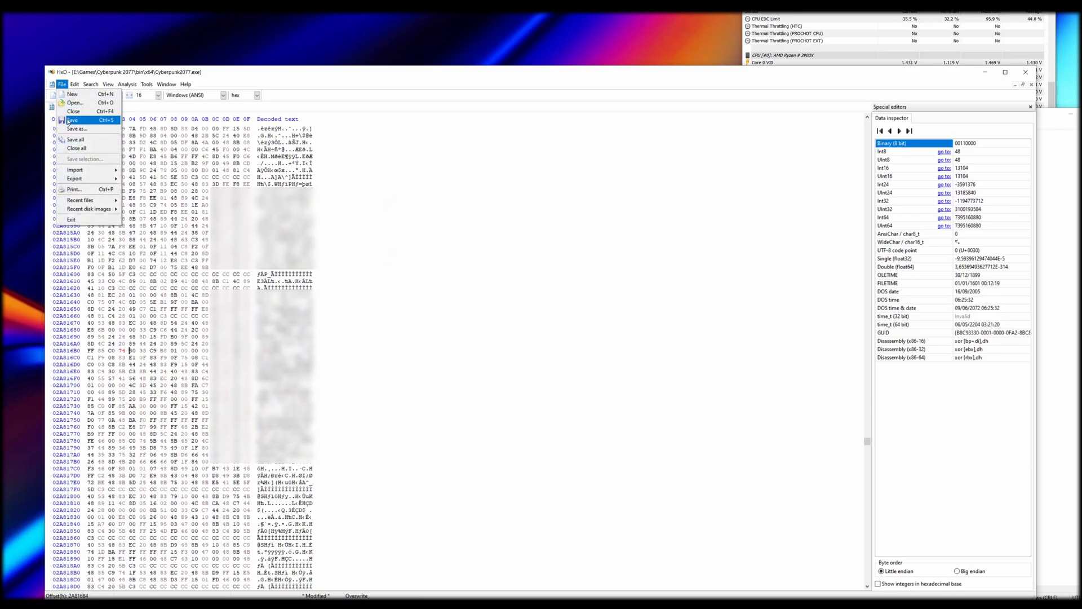
left_click(71, 120)
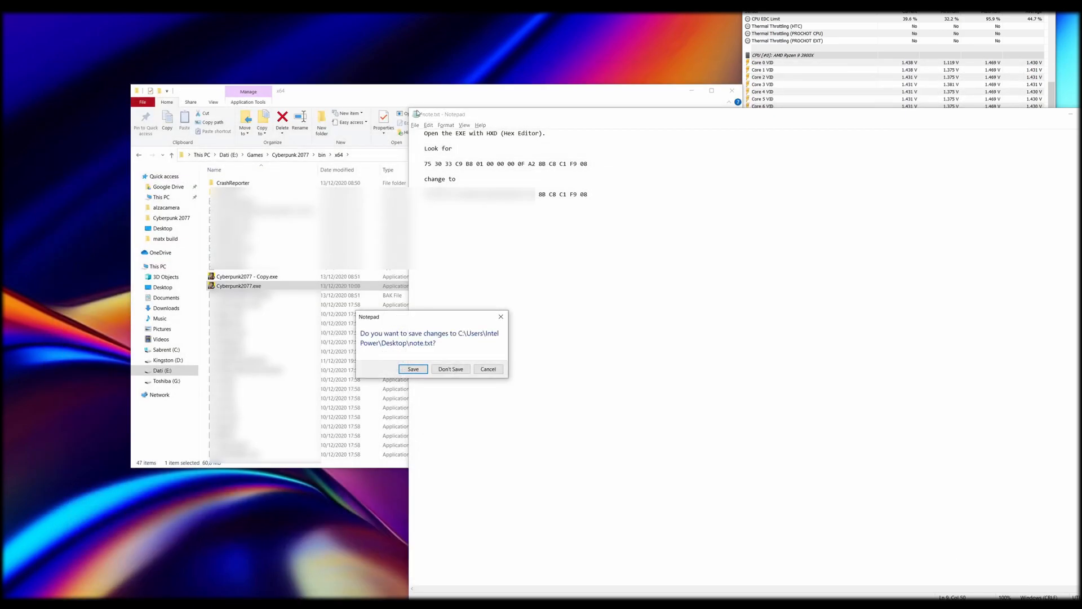
left_click(451, 369)
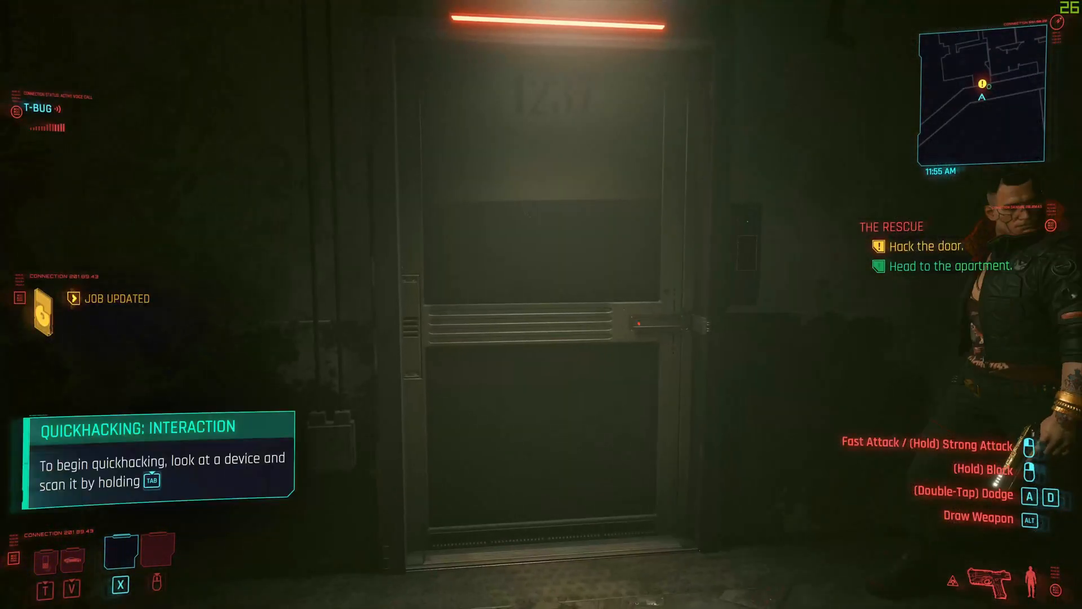
key("tab")
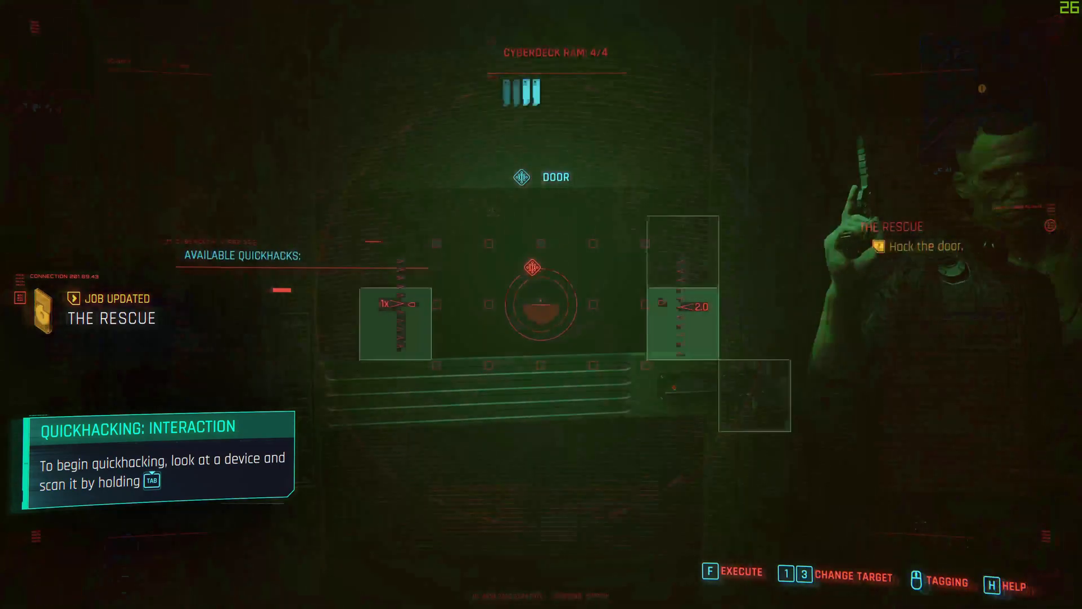